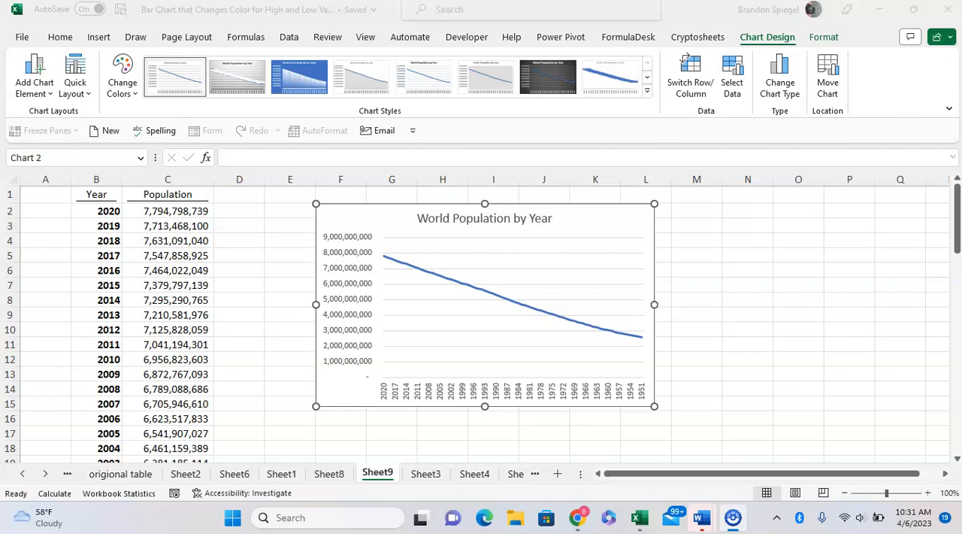
mouse_move(554, 399)
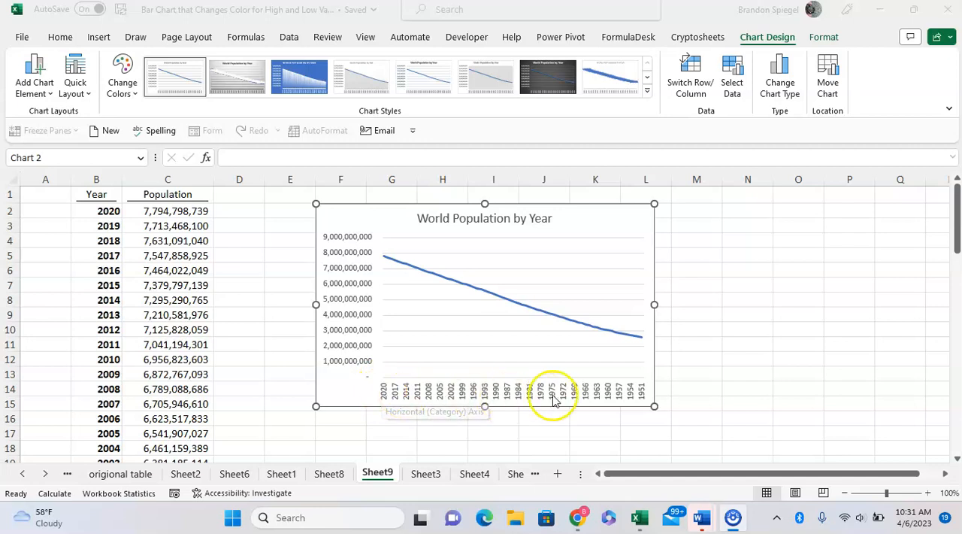
mouse_move(424, 397)
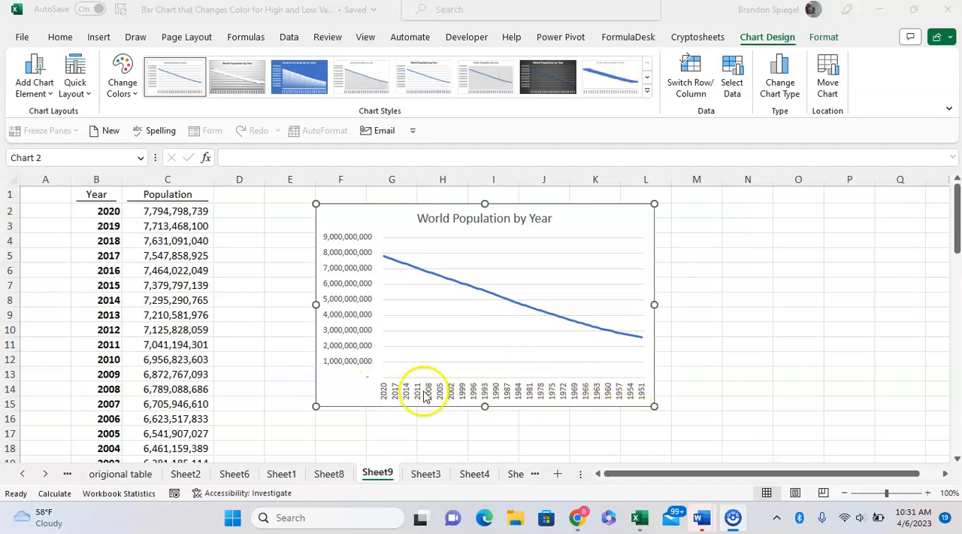
mouse_move(402, 394)
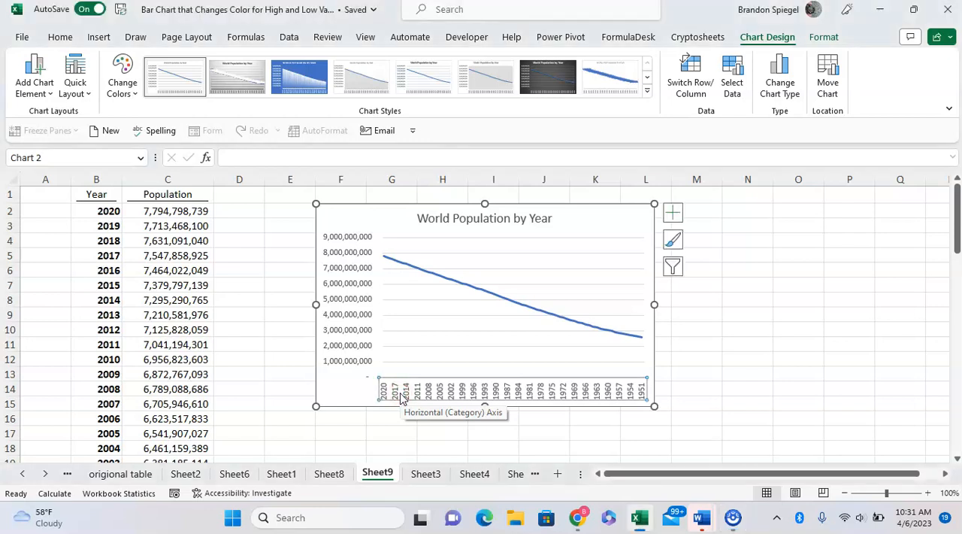
Step: Reverse the horizontal category axis so years run 1951 to 2020, toggling Categories in reverse order and leaving it ticked
right_click(403, 391)
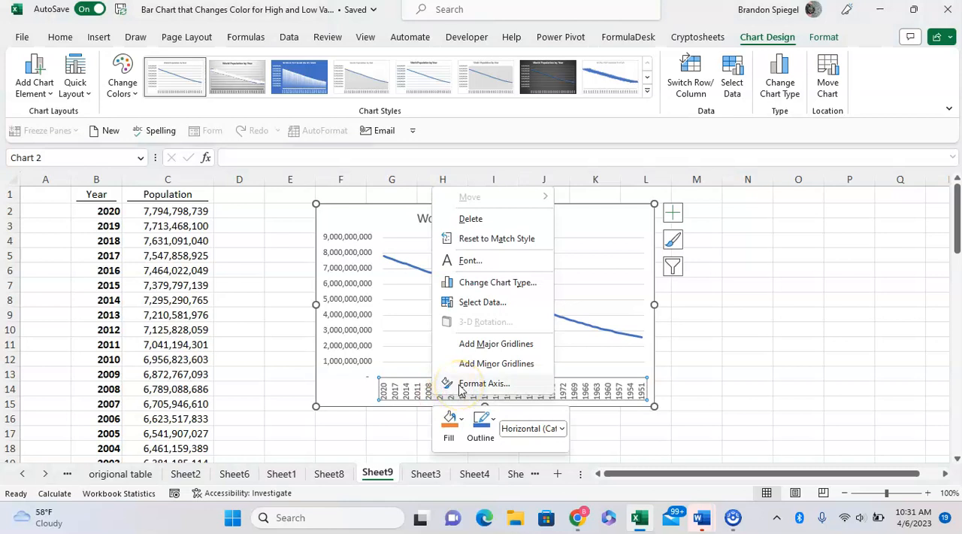
click(483, 384)
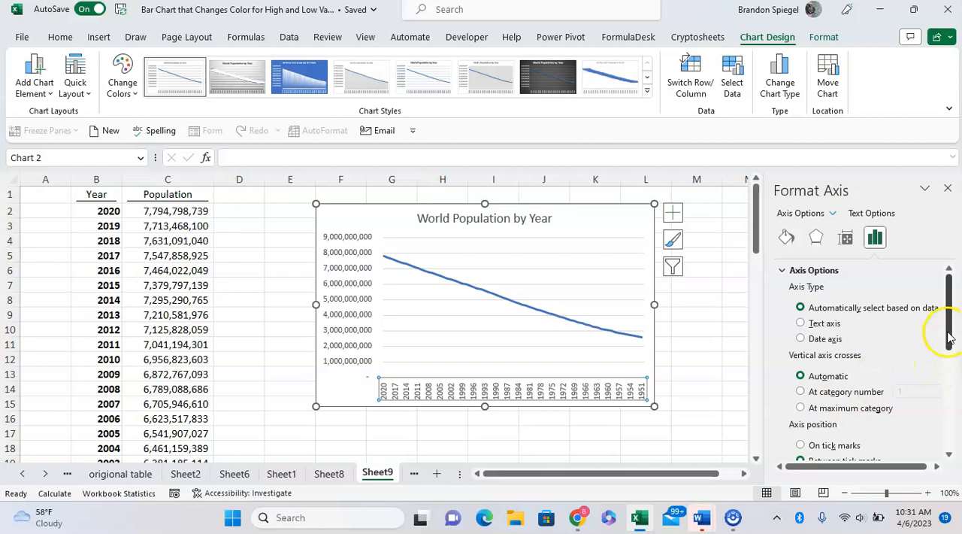
scroll(down, 3)
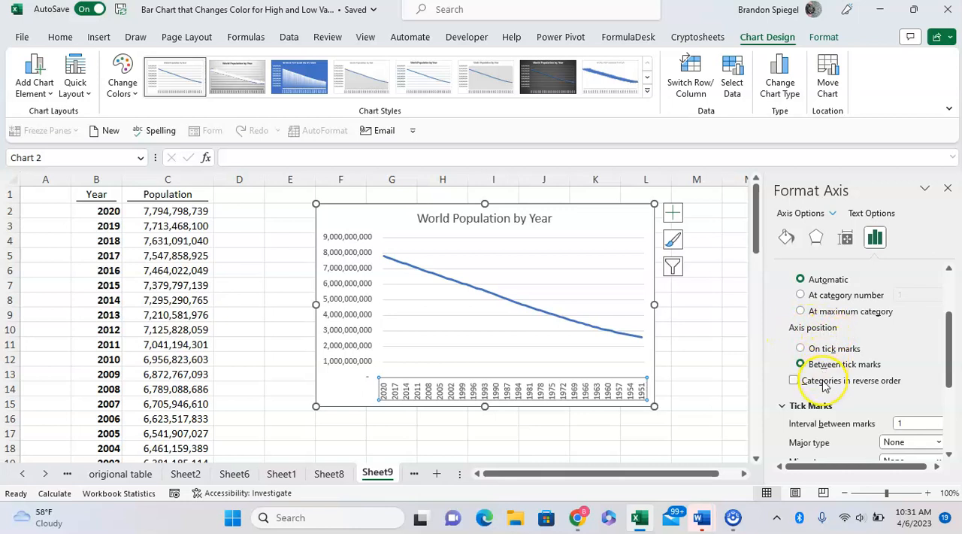
click(793, 380)
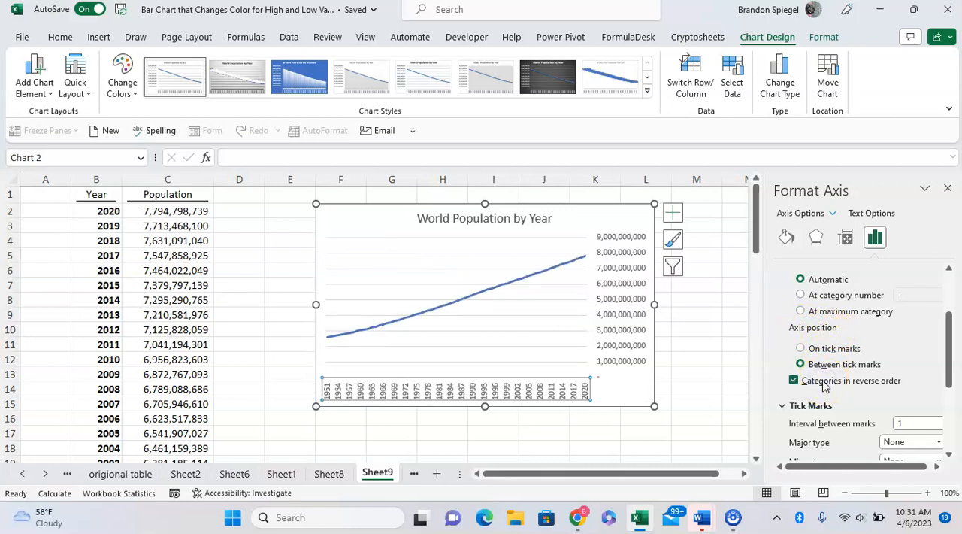
click(793, 379)
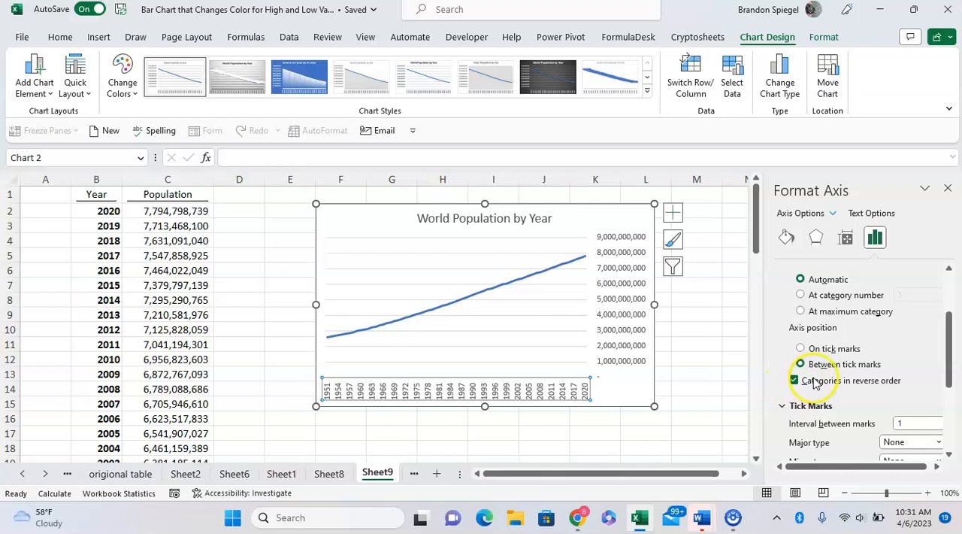
click(794, 379)
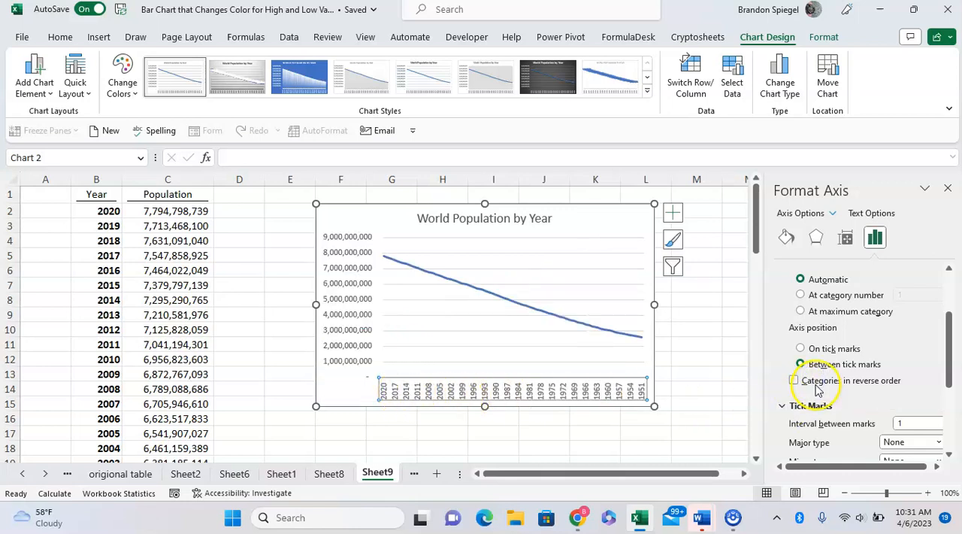
click(793, 379)
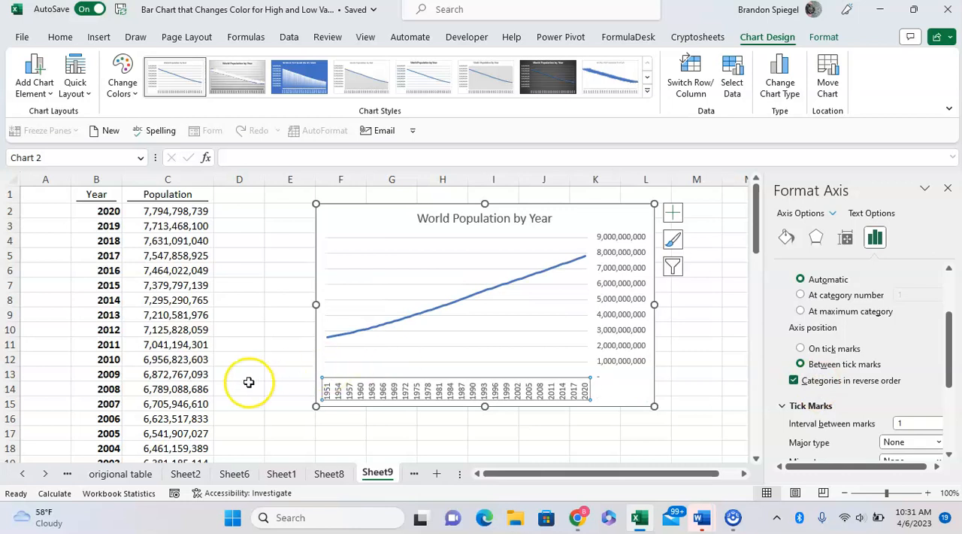
mouse_move(269, 353)
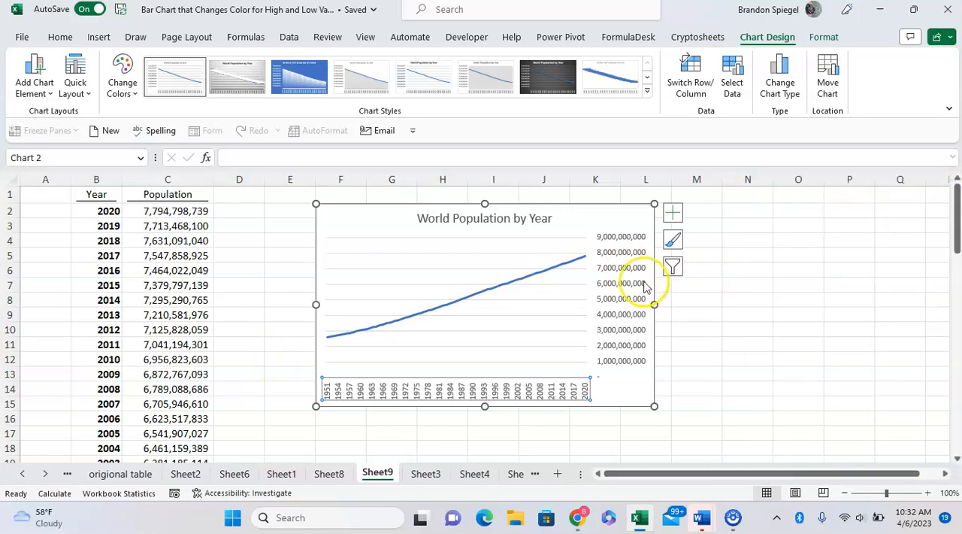
Step: Toggle Values in reverse order on the vertical axis on and off twice, leaving the 0 to 9,000,000,000 scale in normal order
right_click(645, 286)
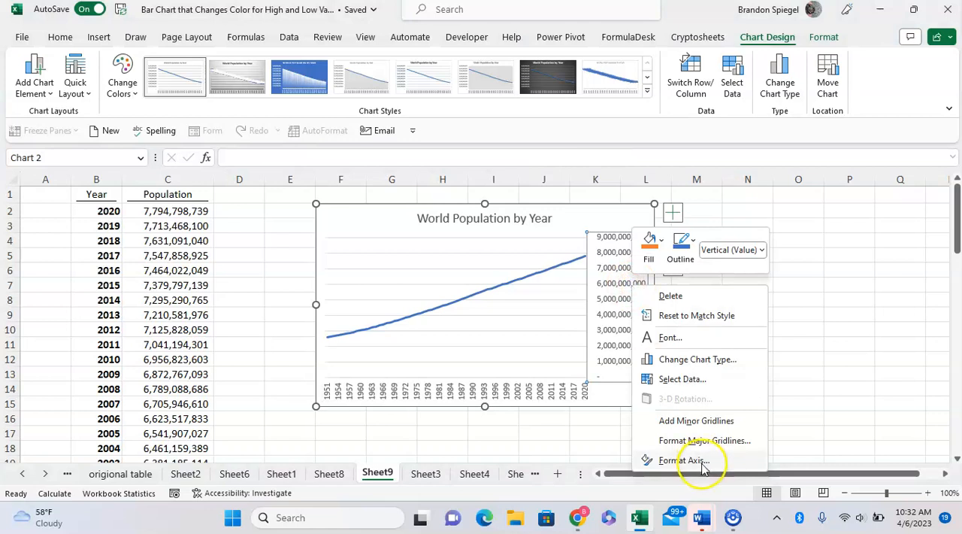
click(685, 459)
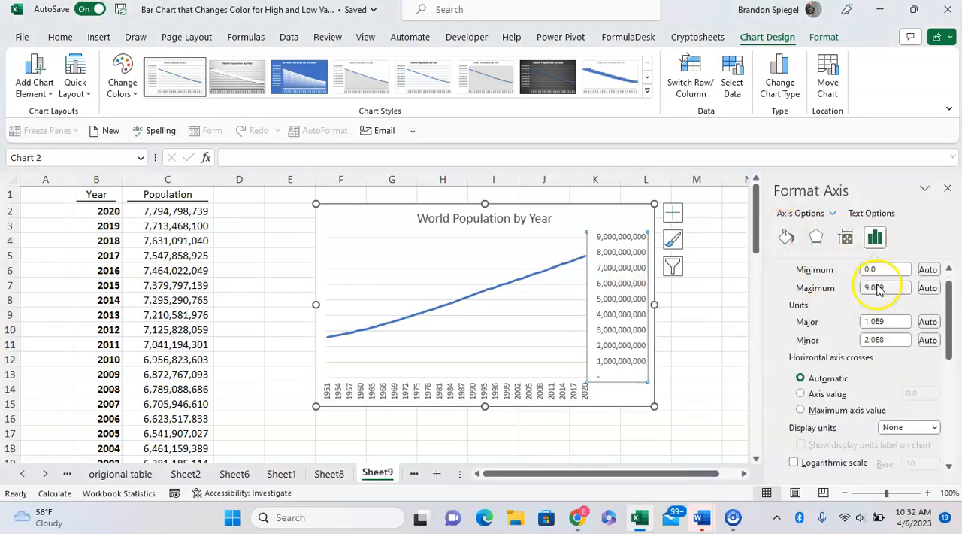
scroll(down, 3)
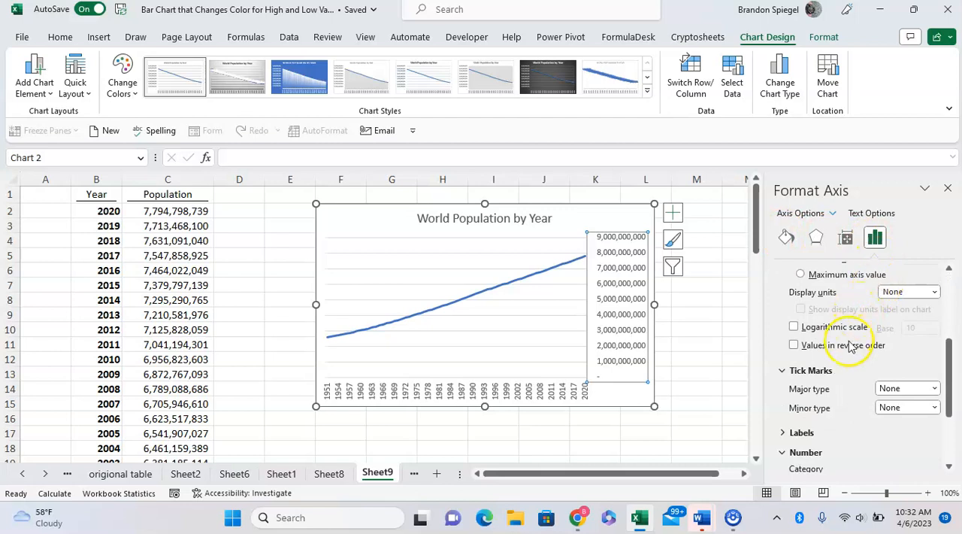
click(794, 345)
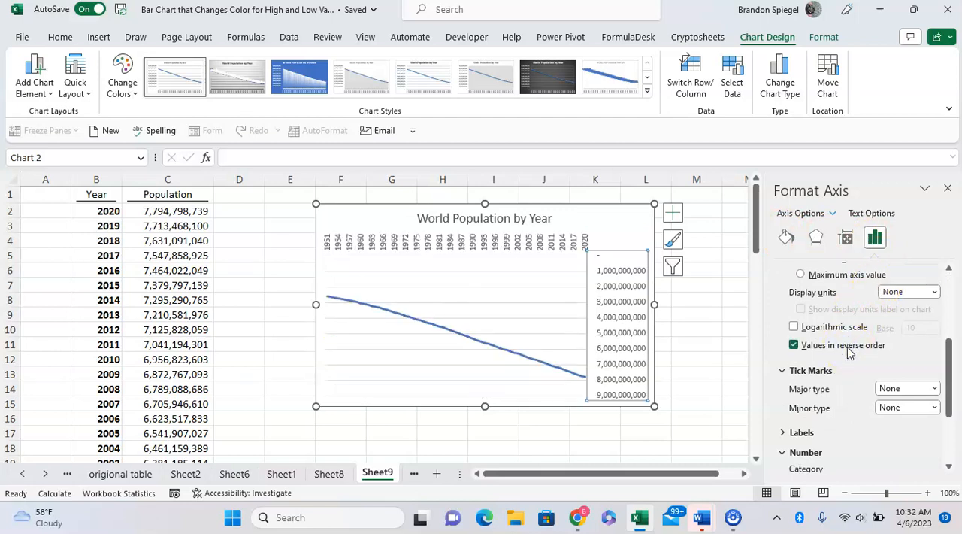
click(793, 344)
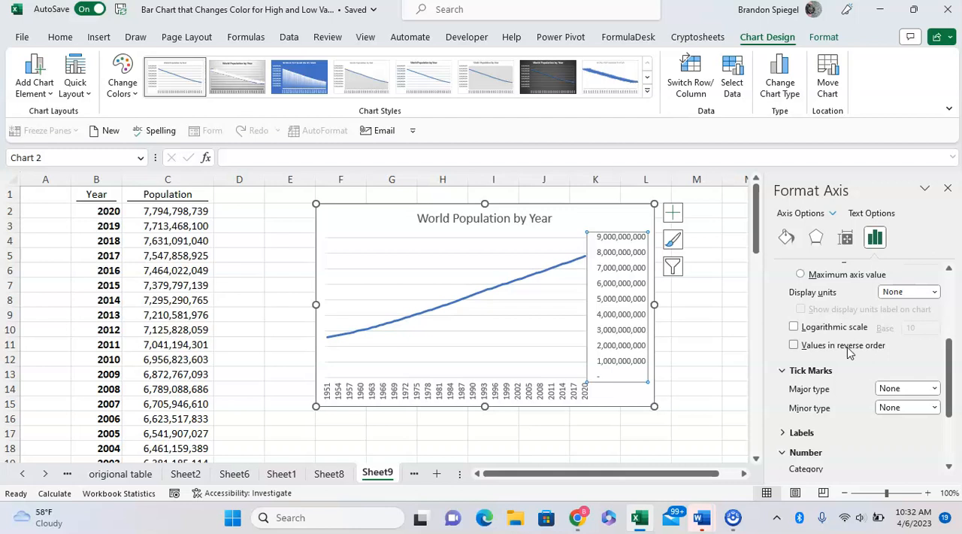
click(794, 345)
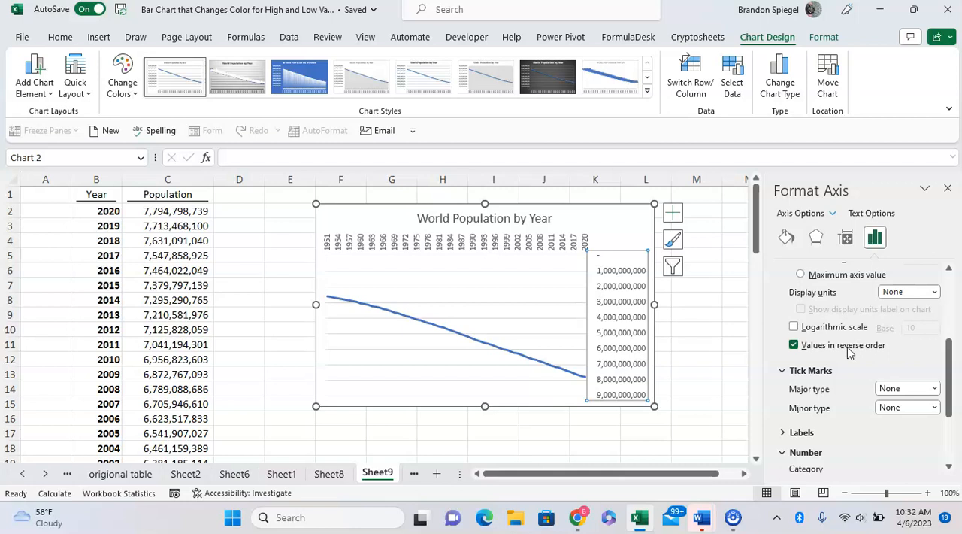
click(793, 345)
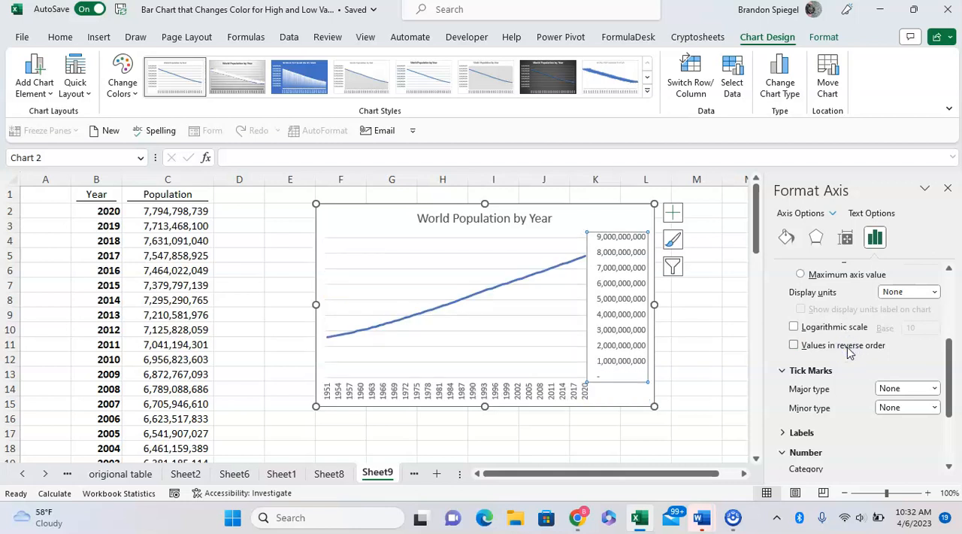